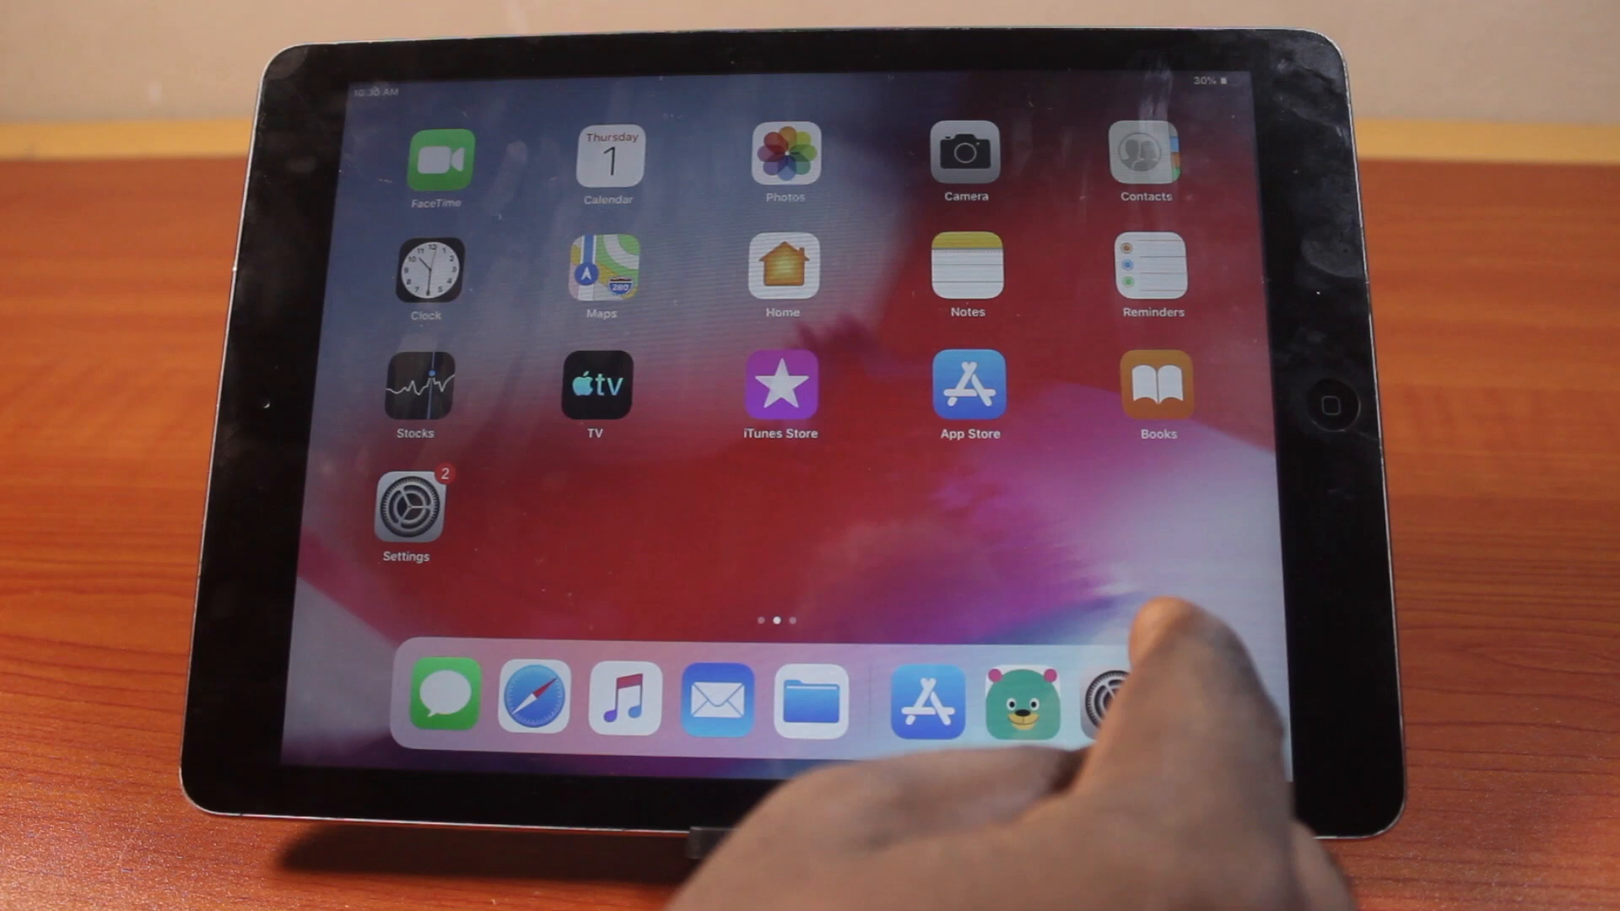
# - Launch the Settings app from the Home Screen
pyautogui.click(404, 501)
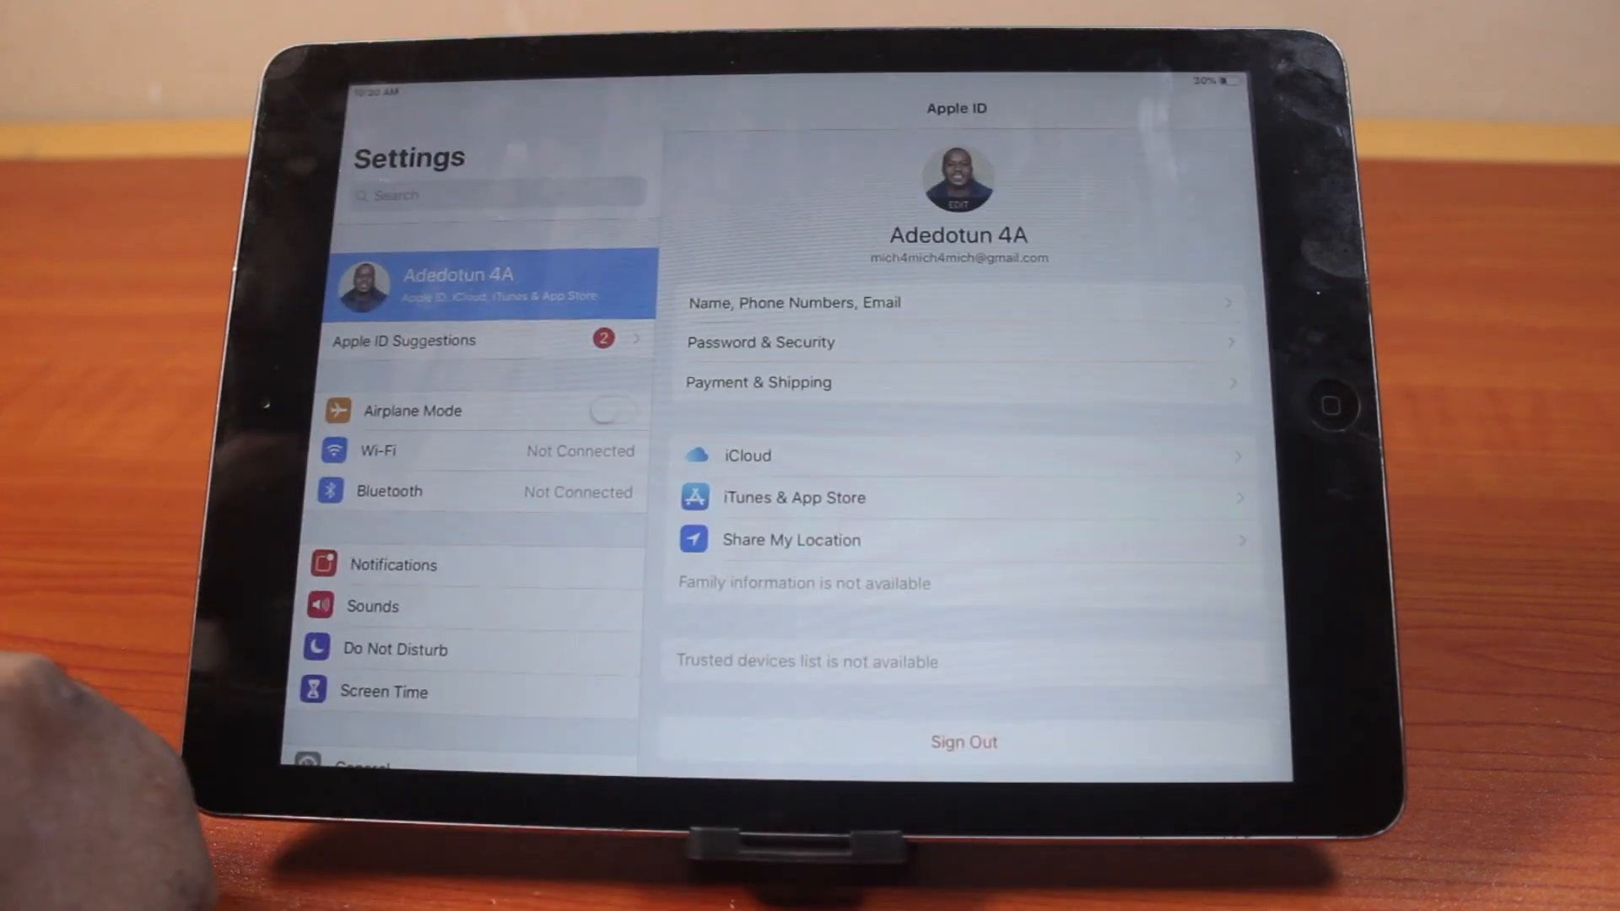
# - Scroll the Settings sidebar down to reach the Passcode page
pyautogui.scroll(-3)
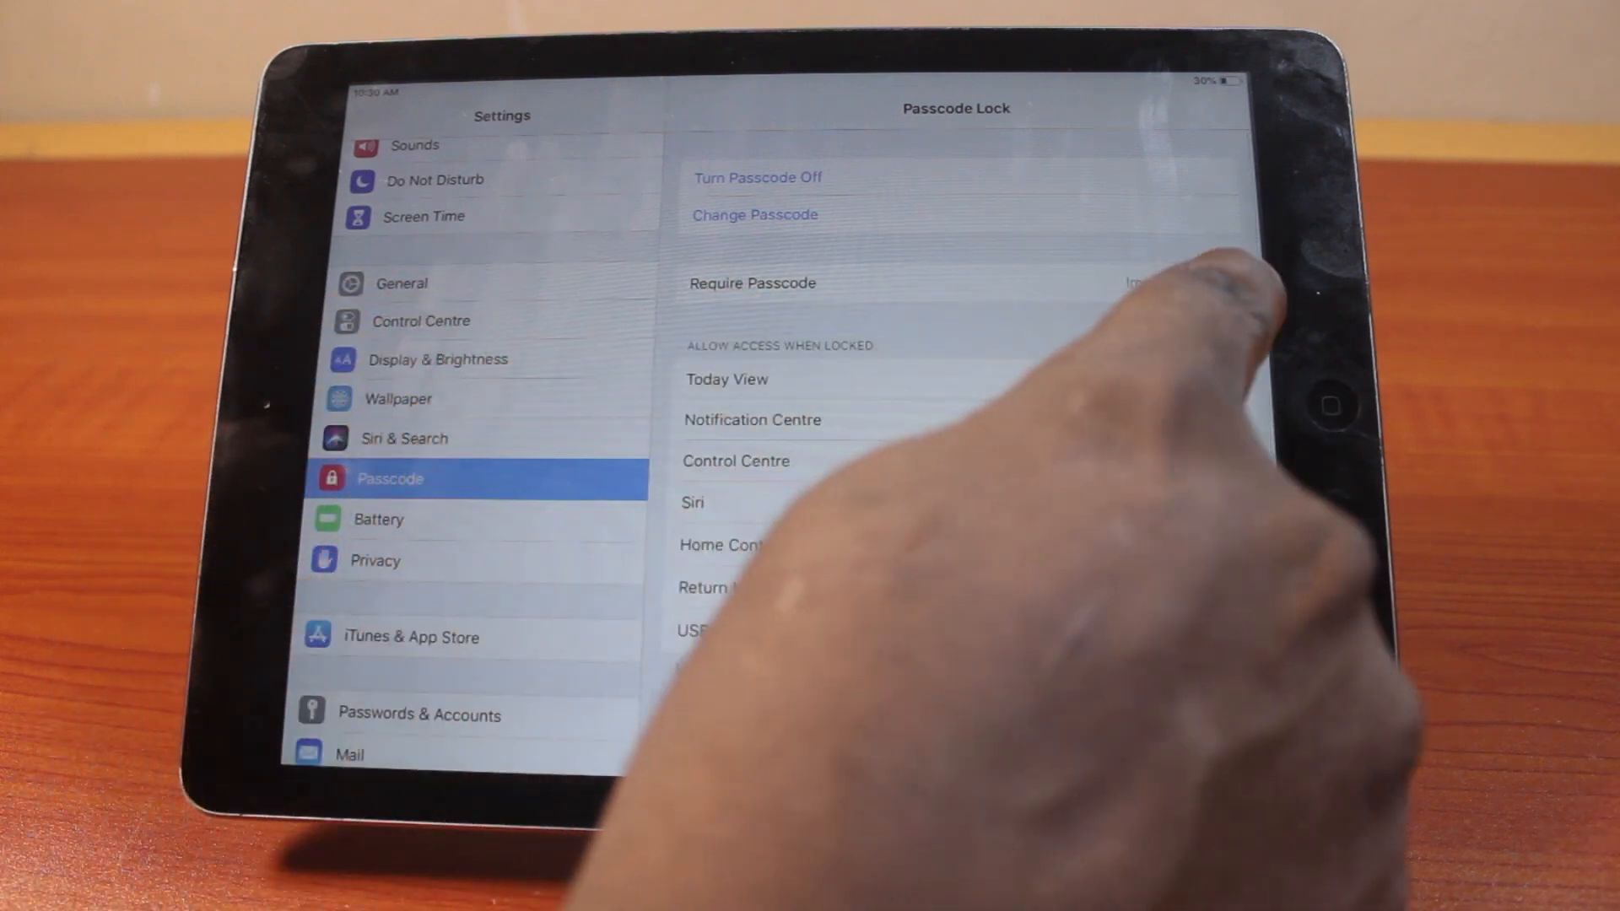
# - Set Require Passcode to After 4 hours, passing briefly through After 1 minute
pyautogui.click(752, 282)
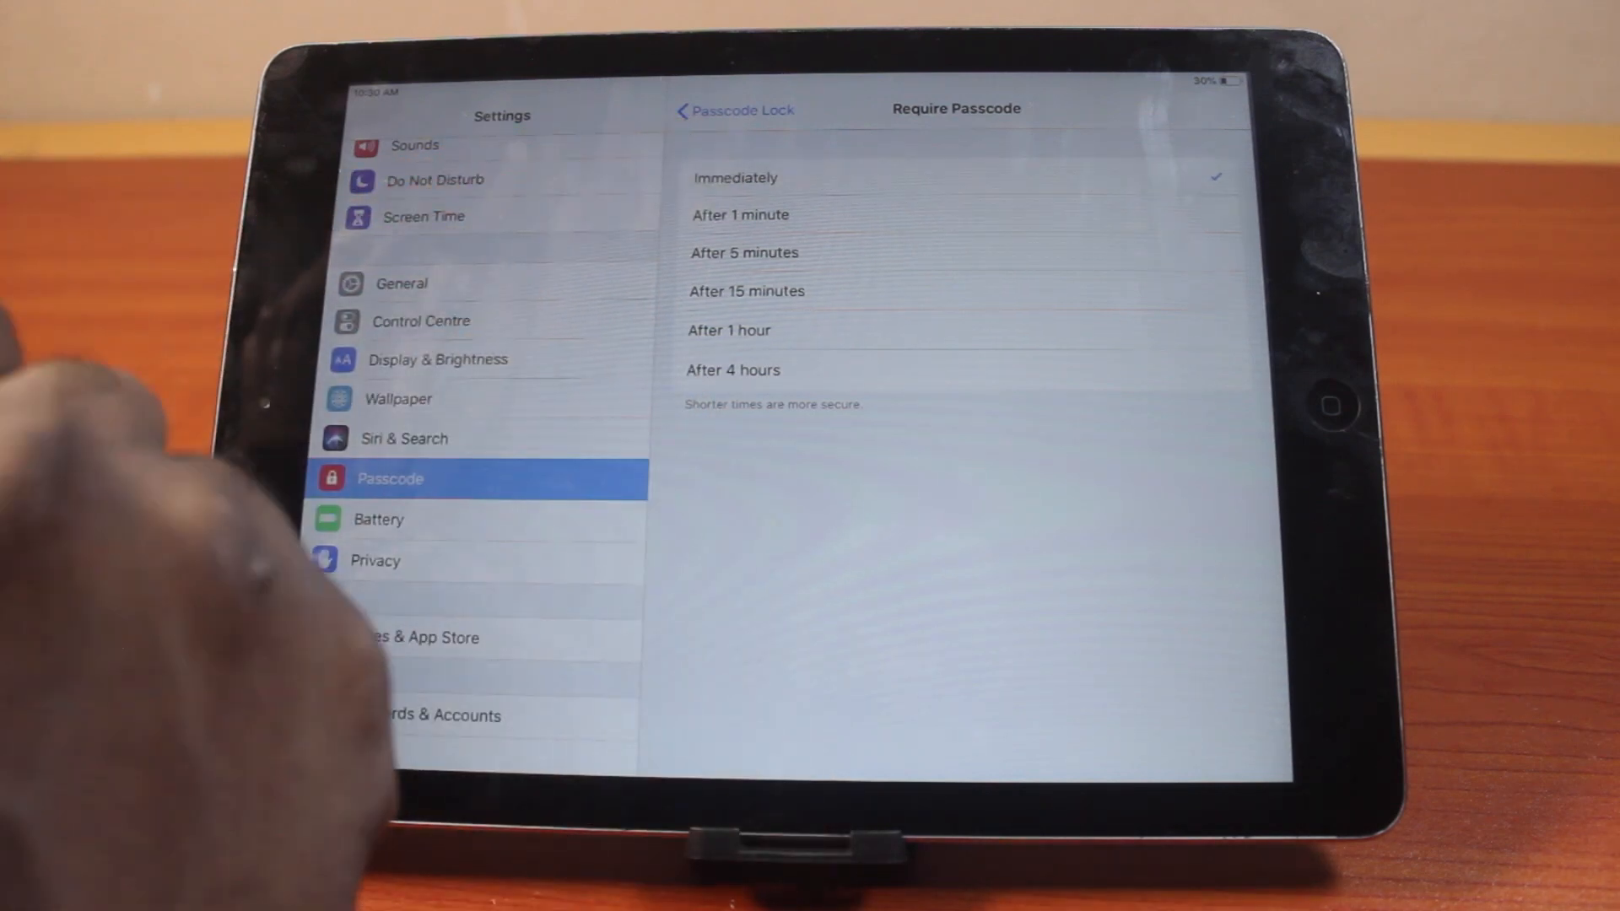
pyautogui.click(740, 215)
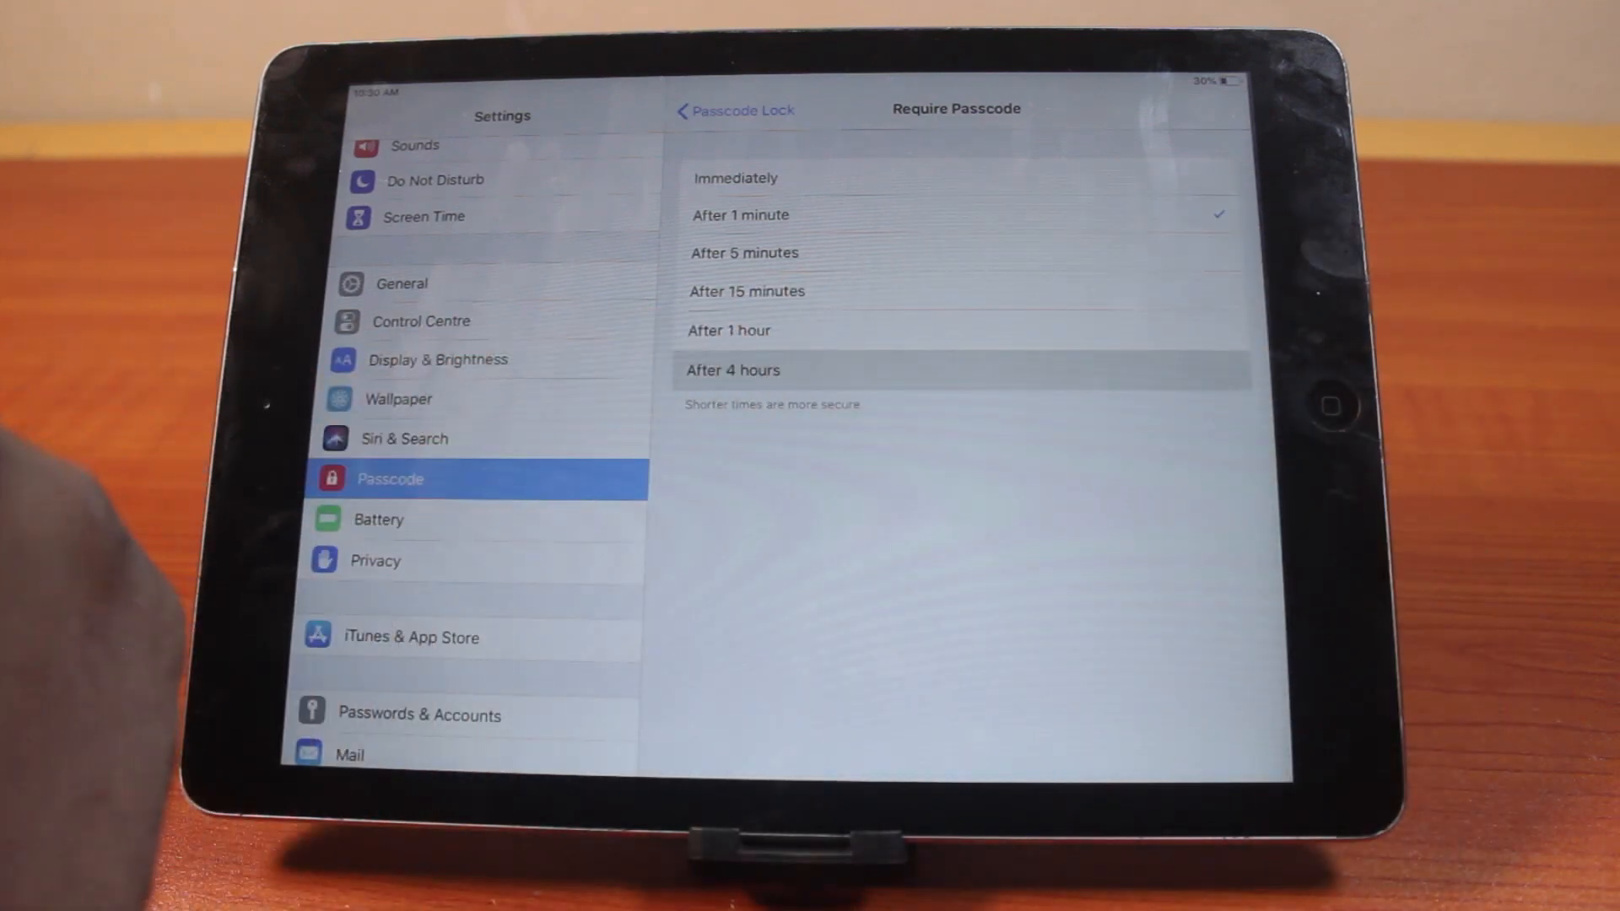
pyautogui.click(930, 370)
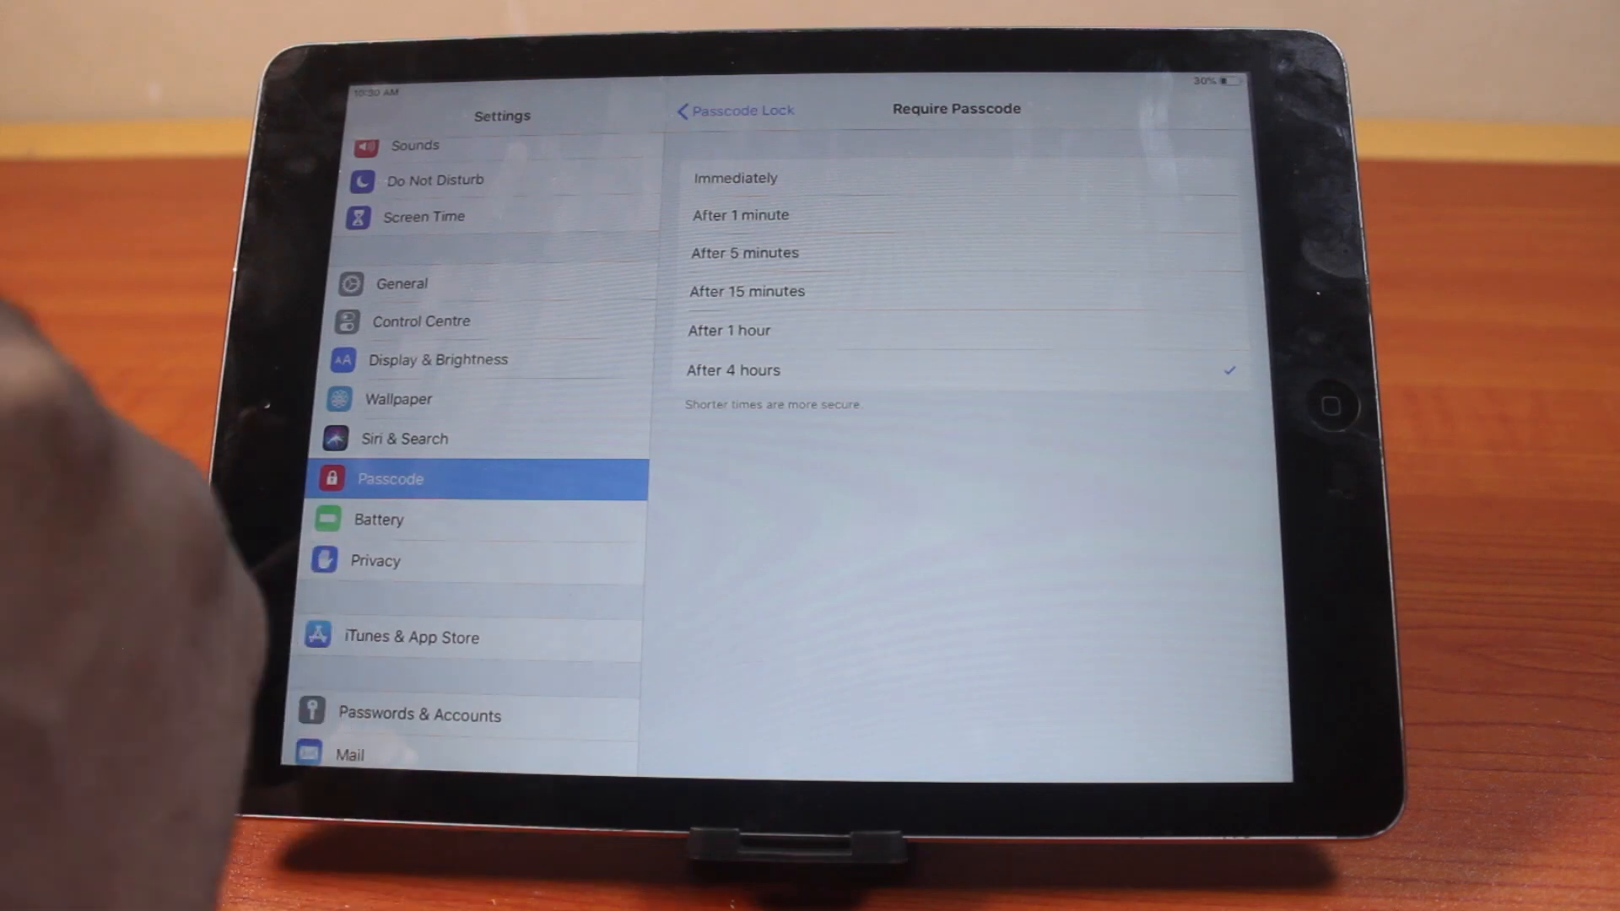